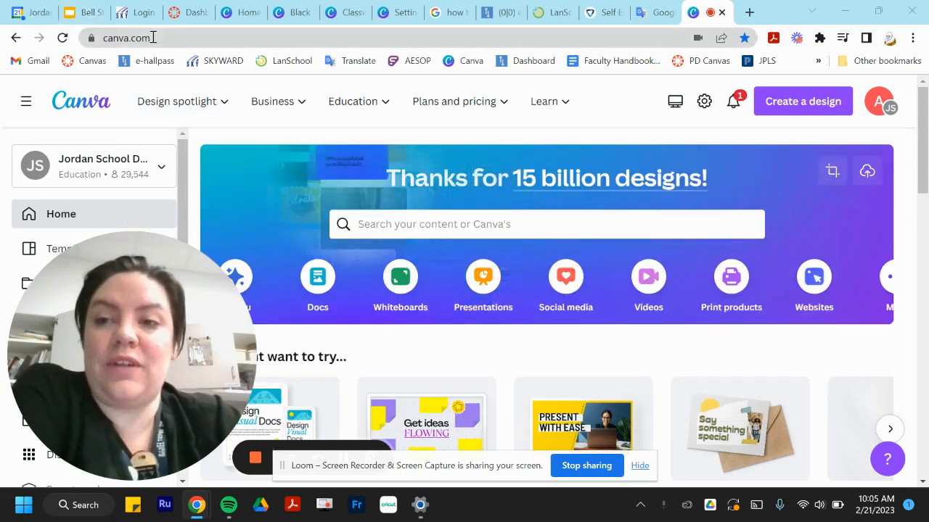
Step: Browse the Teacher Resources results, bring up Resume templates, and clear the template search
scroll("down", 3)
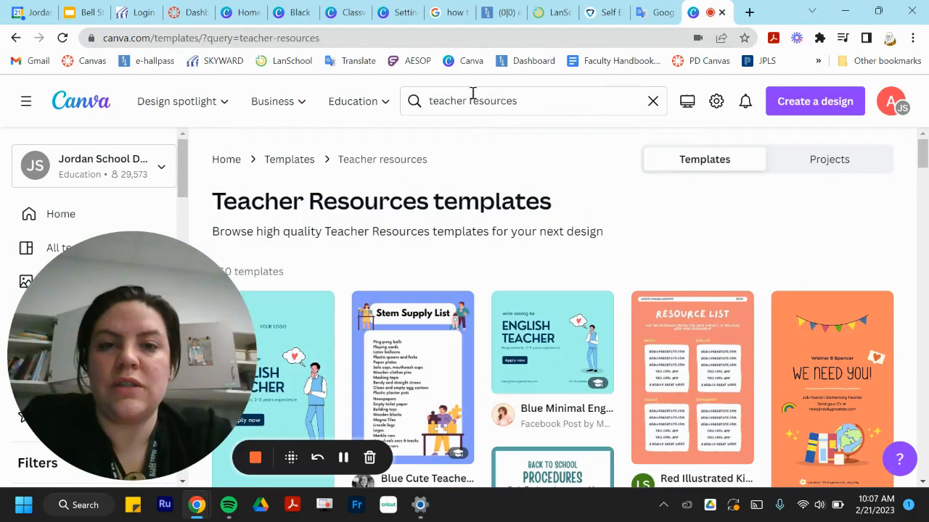
scroll("down", 3)
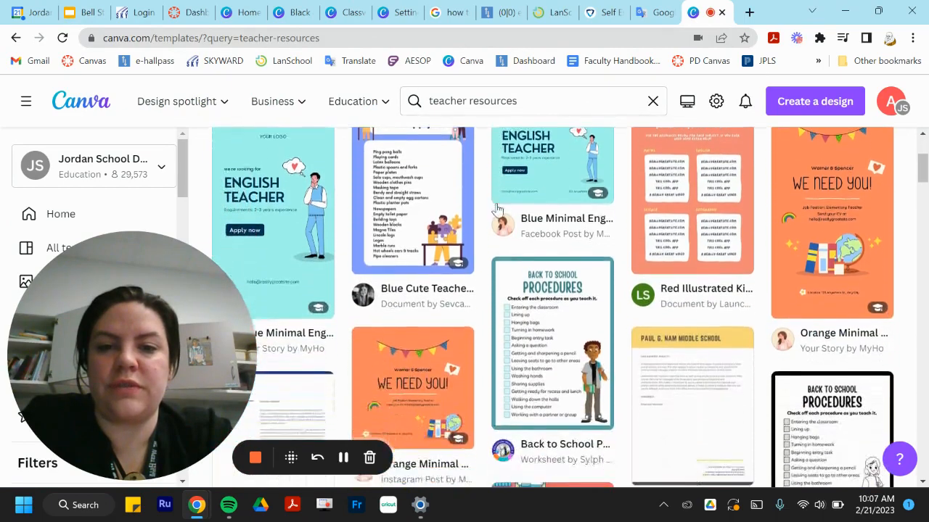
scroll("down", 3)
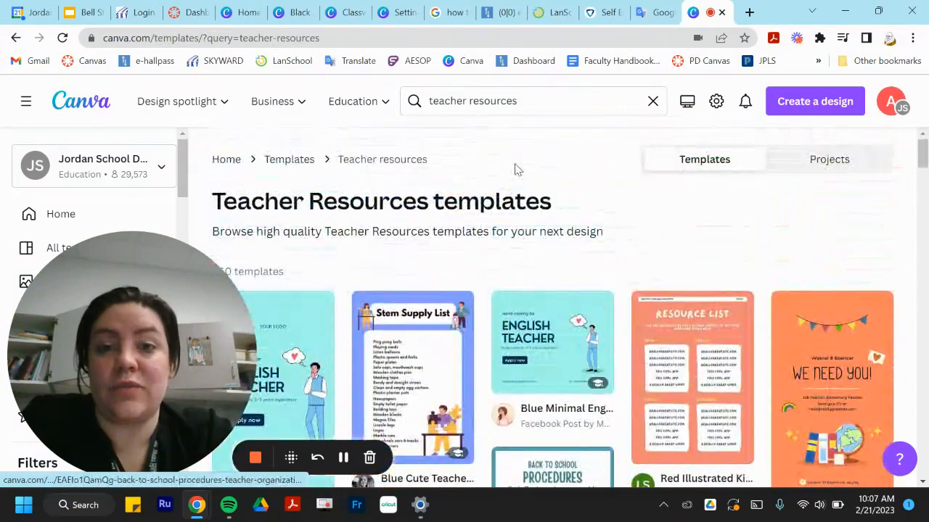
left_click(353, 101)
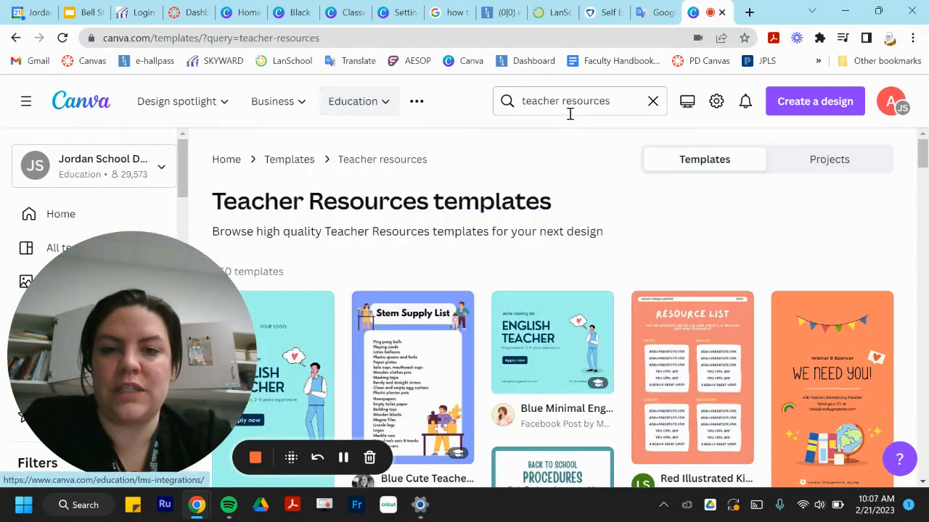
left_click(565, 101)
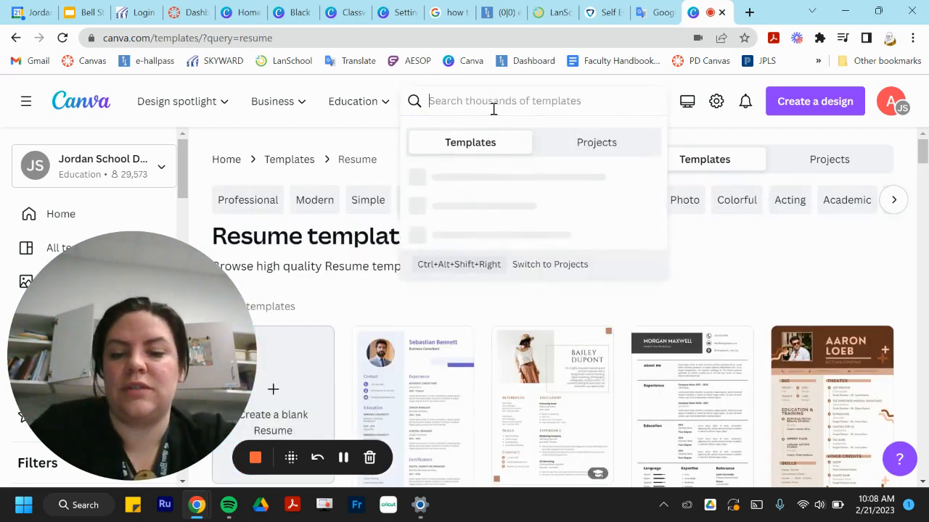
Step: Search templates for 'science' and preview the How To Think Like A Scientist quiz
type("science")
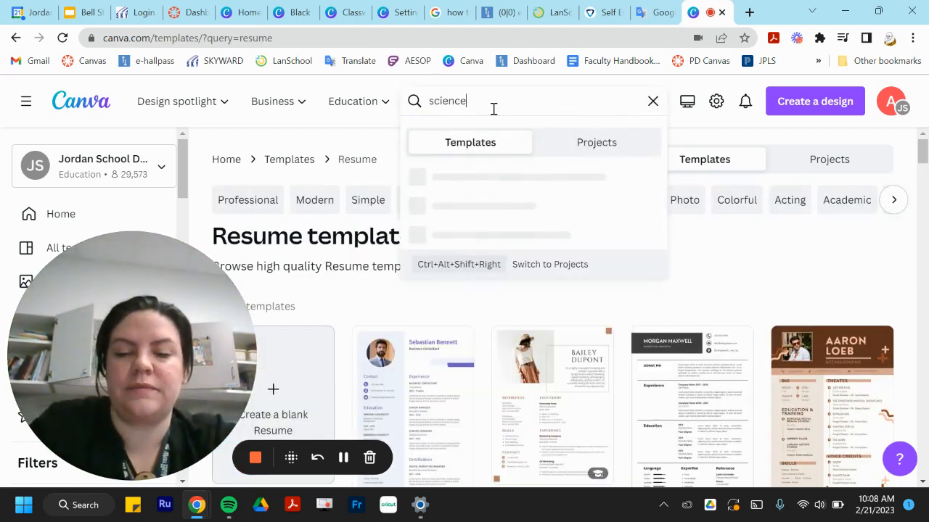
key("Return")
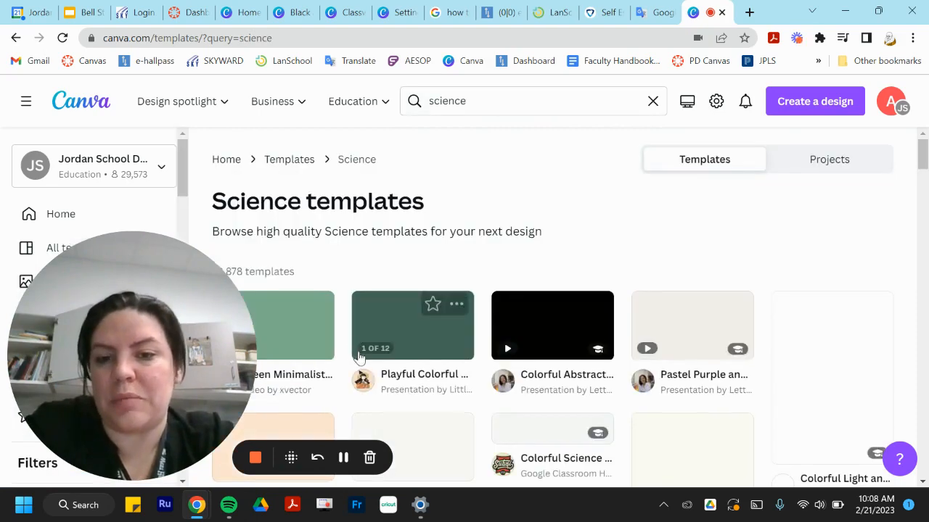
scroll("down", 3)
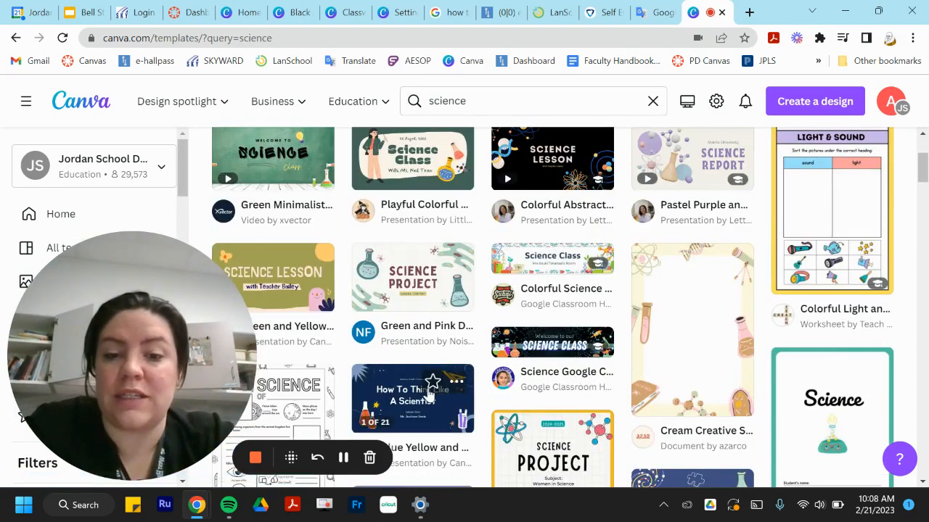
left_click(433, 381)
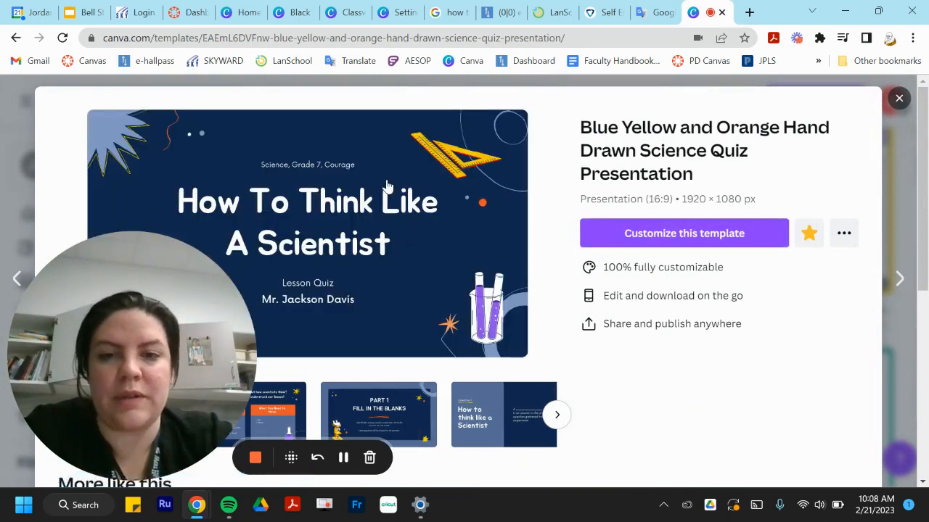
Step: Make an editable copy of the science quiz template and show its Present options
left_click(682, 233)
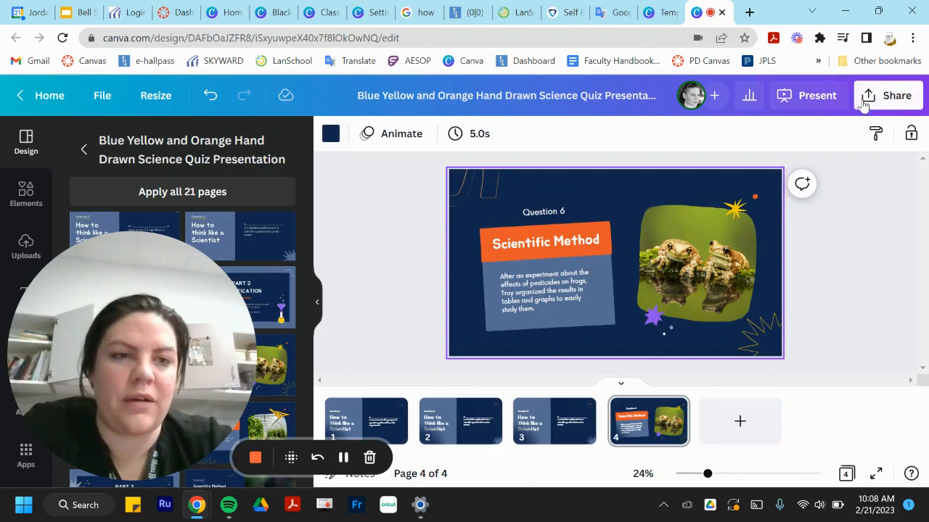
left_click(817, 95)
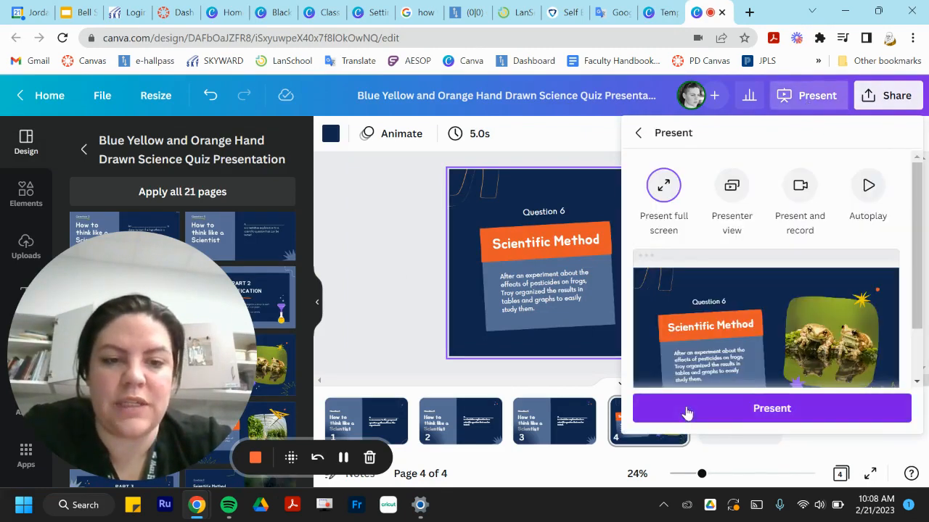
left_click(771, 408)
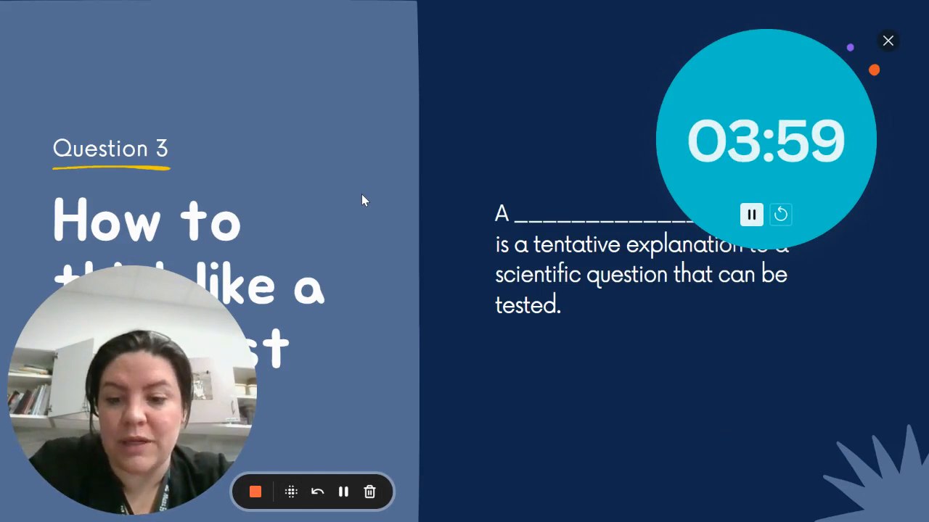
left_click(780, 215)
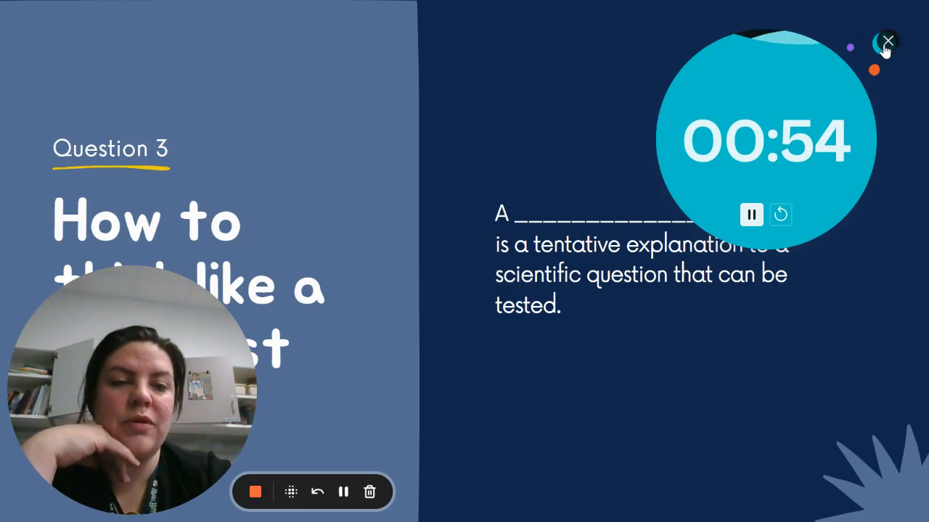
left_click(887, 42)
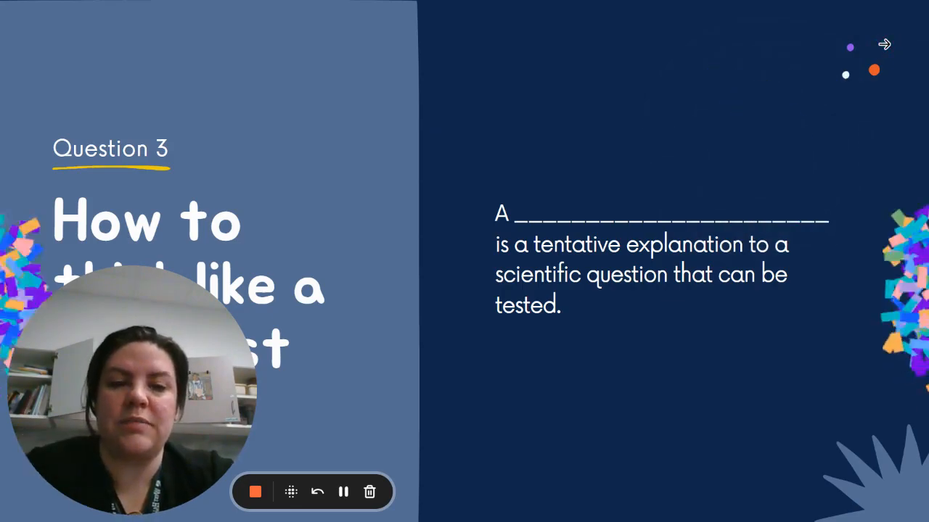
left_click(883, 44)
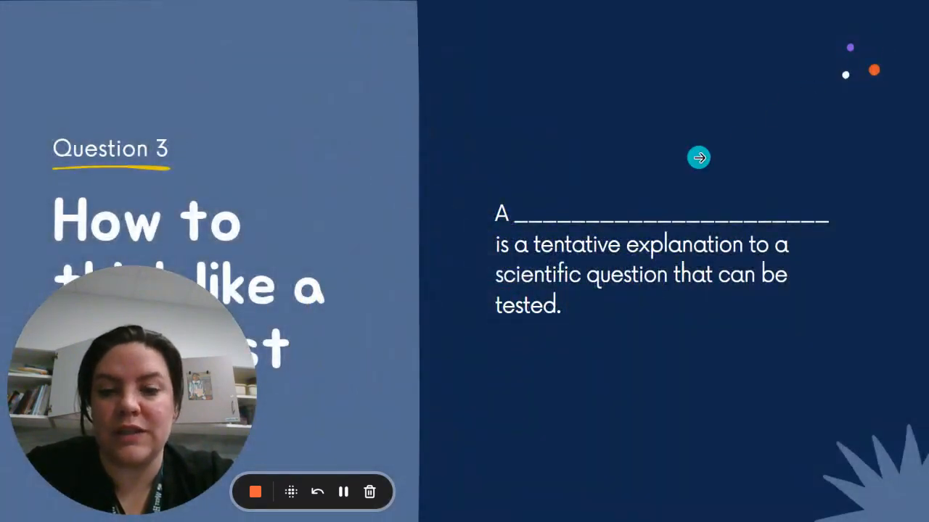
left_click(699, 157)
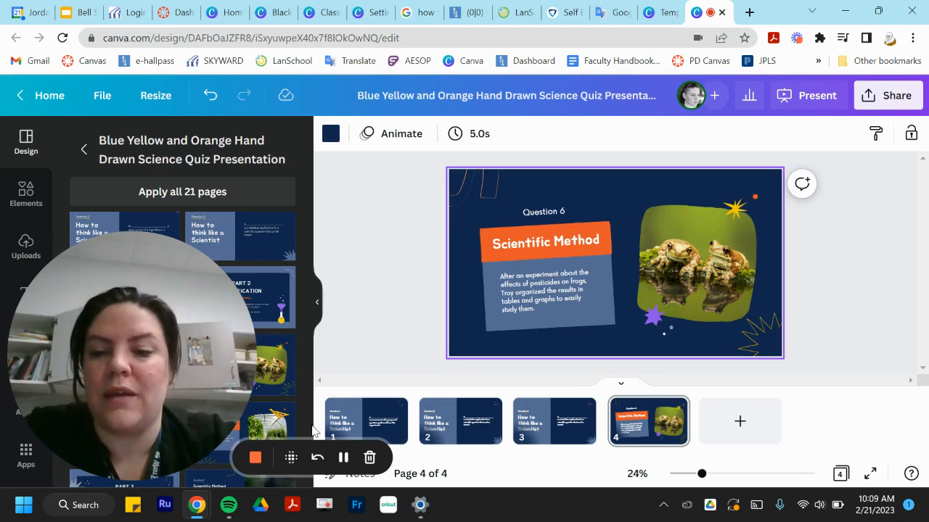
Step: Go back to the Canva home page, where the quiz appears under Recent designs
left_click(49, 95)
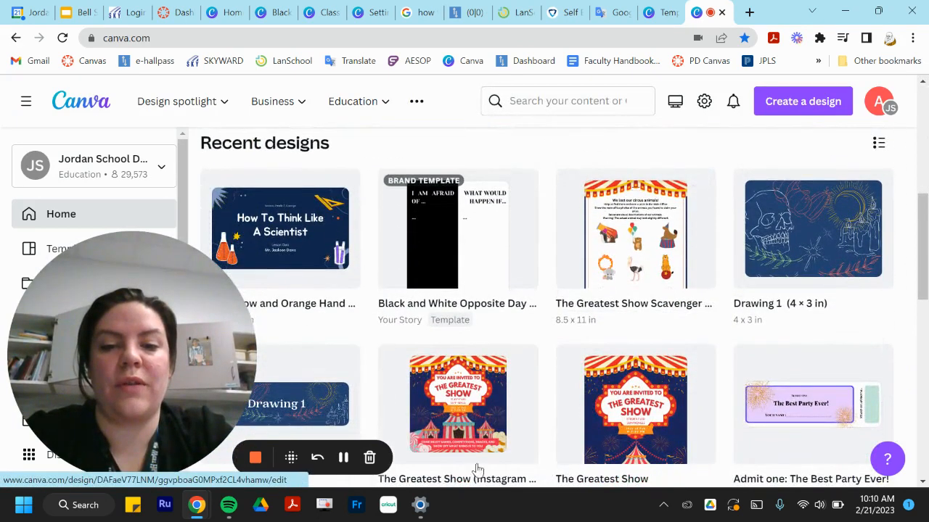
mouse_move(617, 430)
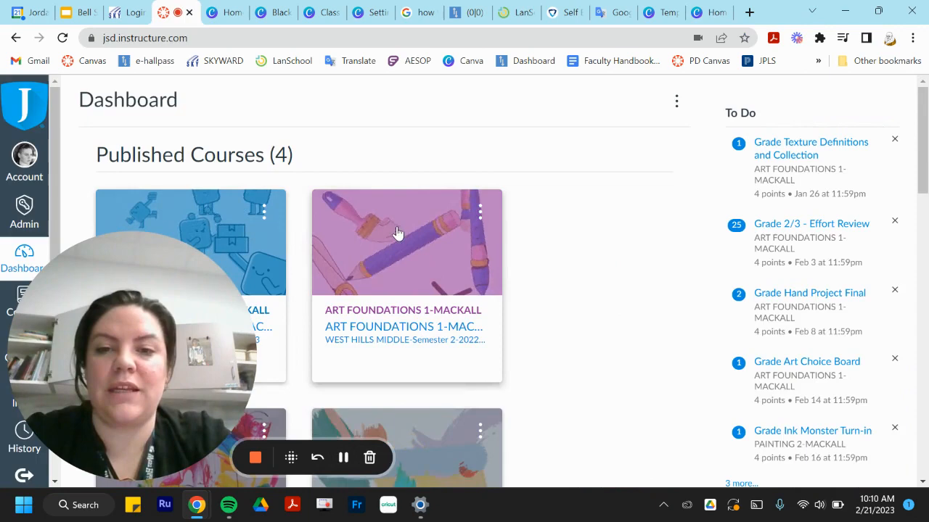
Step: Scroll through the Art Foundations 1 course home page in Canvas LMS
scroll("down", 3)
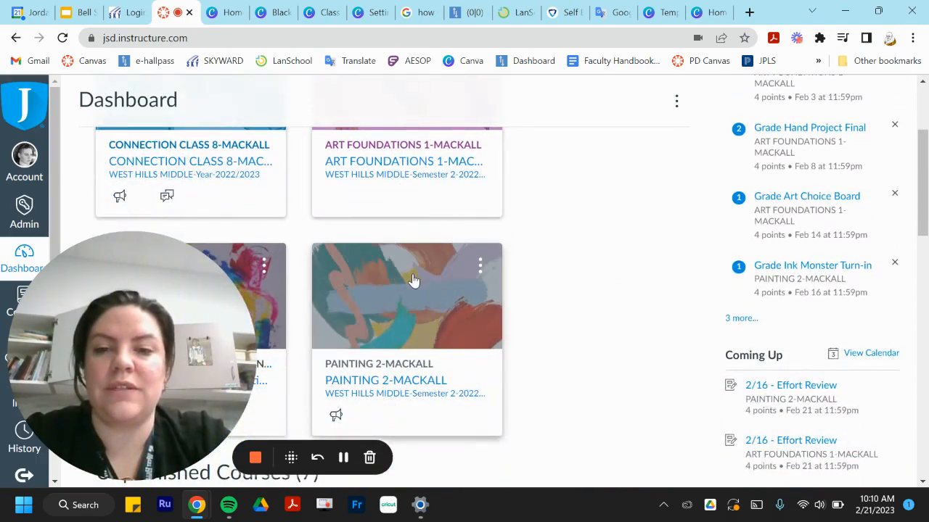
scroll("up", 3)
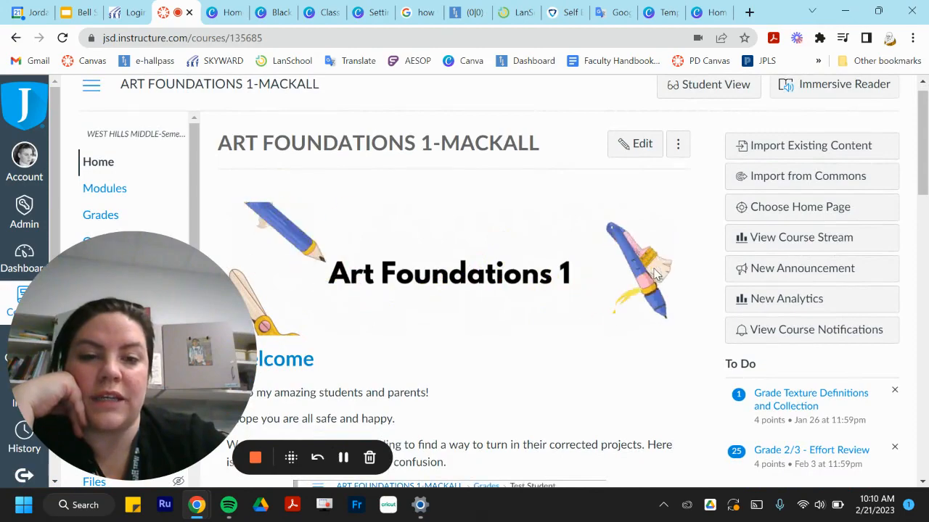
scroll("down", 3)
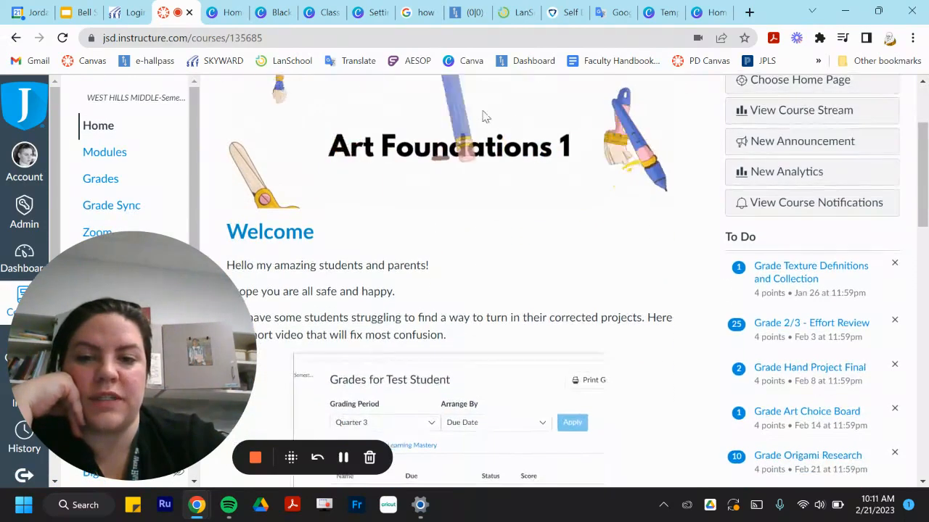
scroll("down", 3)
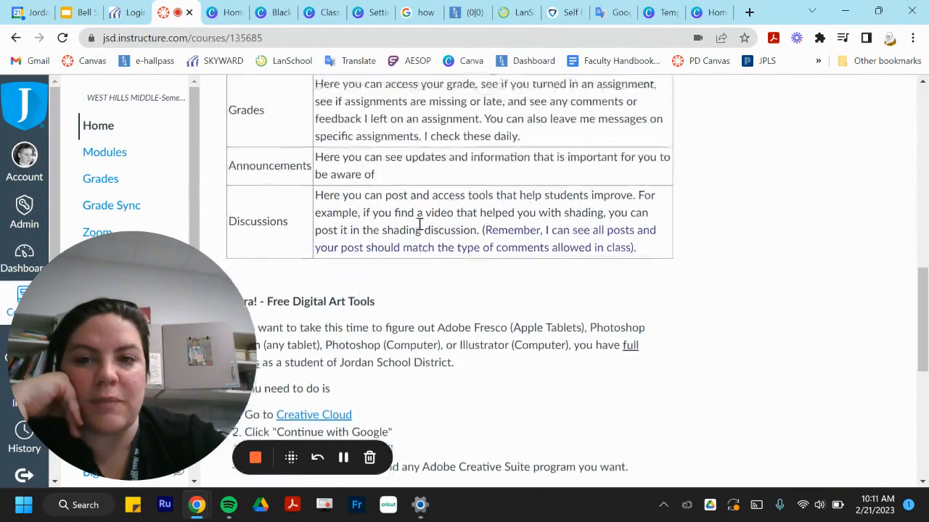
scroll("up", 3)
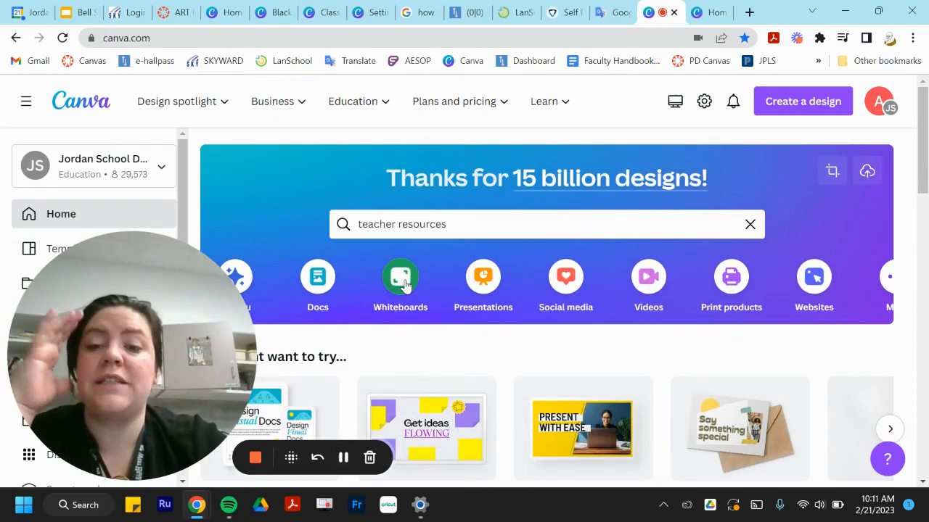
Step: Publish the Black and White Opposite Day Instagram Story as a brand template in Template
scroll("down", 3)
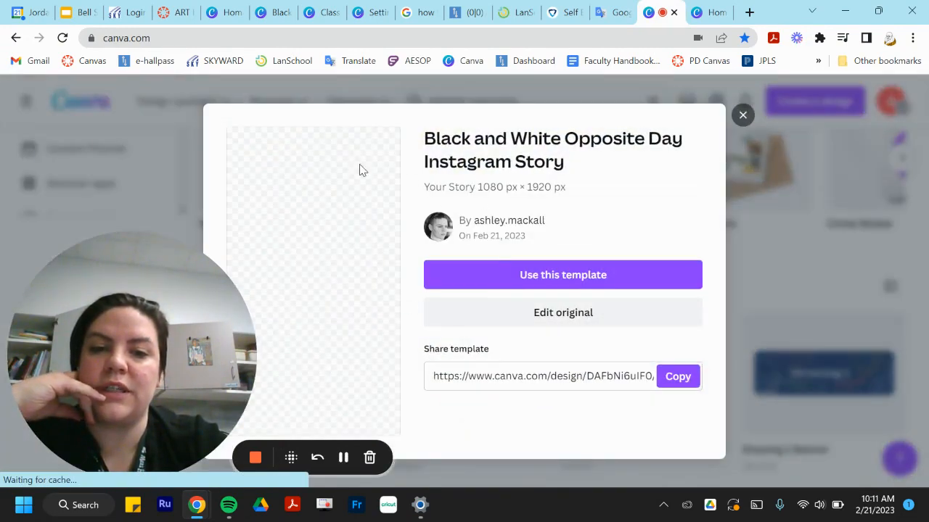
left_click(562, 274)
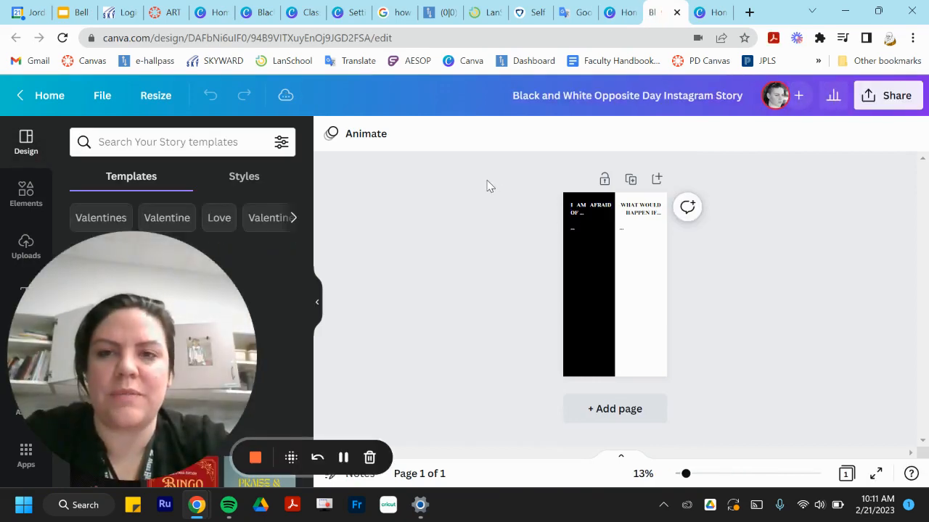
left_click(888, 95)
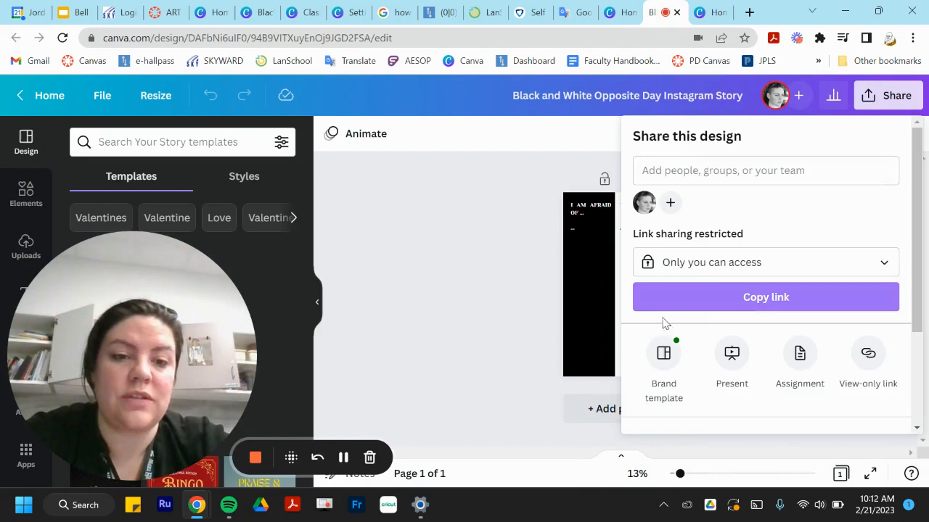
left_click(663, 363)
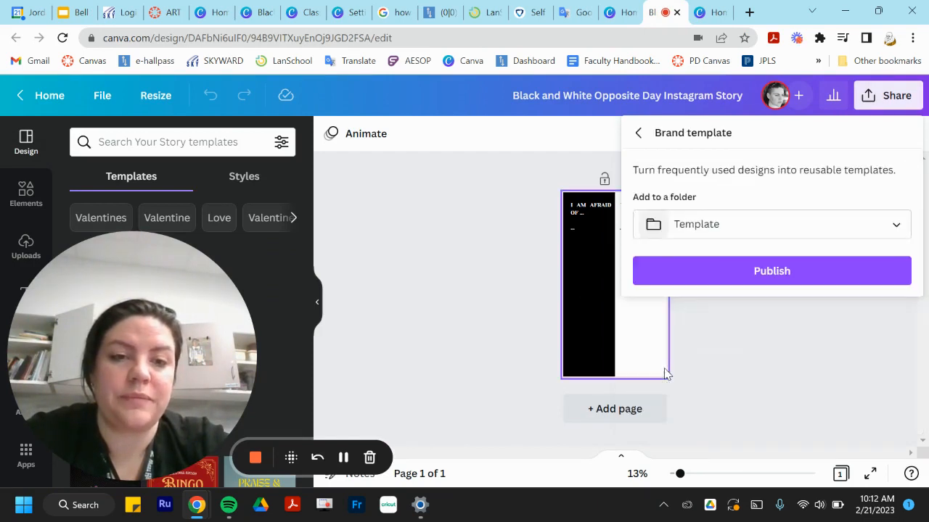
left_click(771, 223)
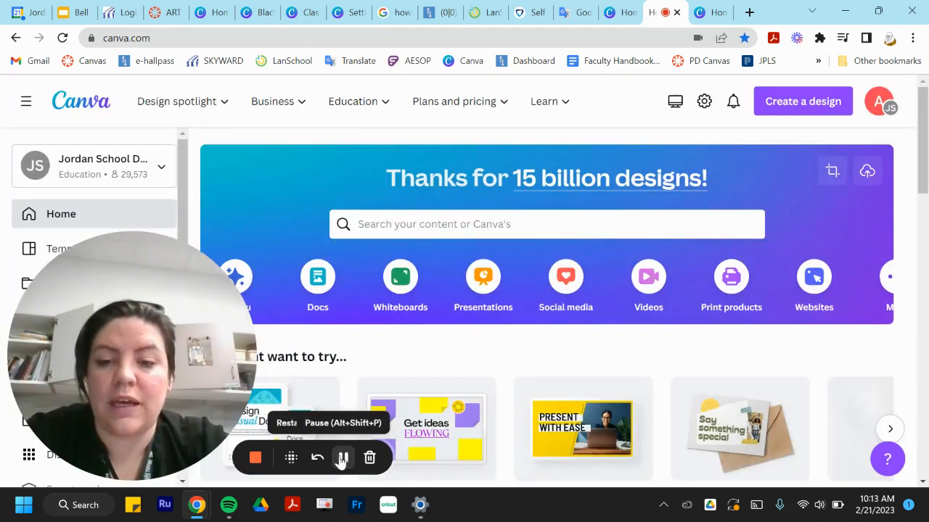
Step: Copy the Opposite Day brand template's share link and go to the Canvas assignment
scroll("down", 3)
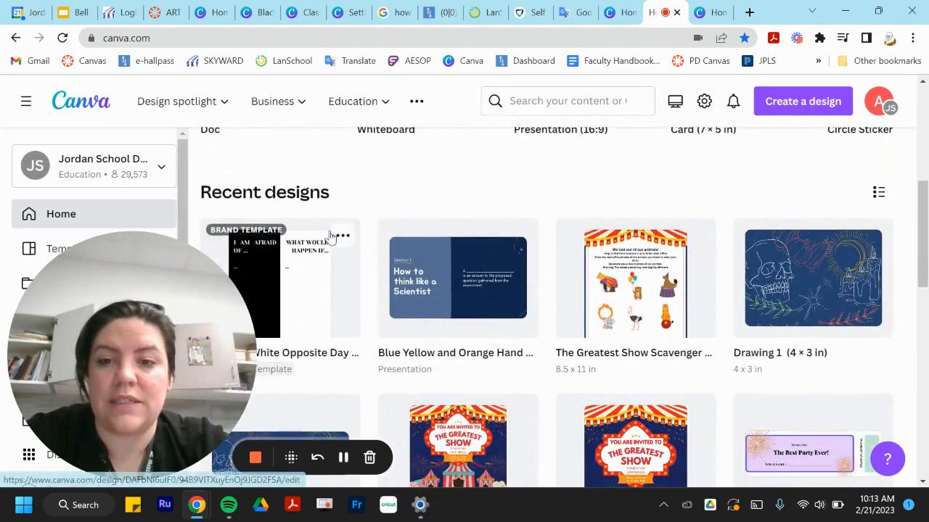
left_click(279, 279)
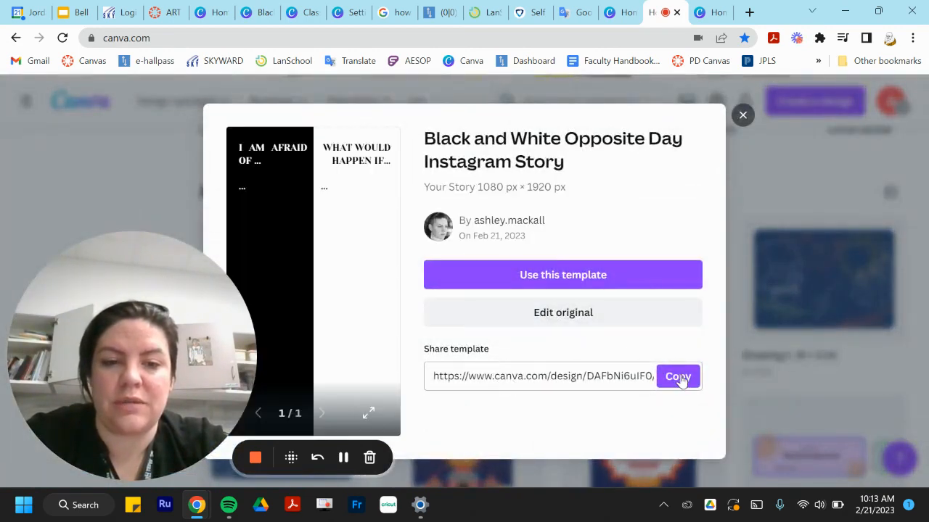
left_click(677, 376)
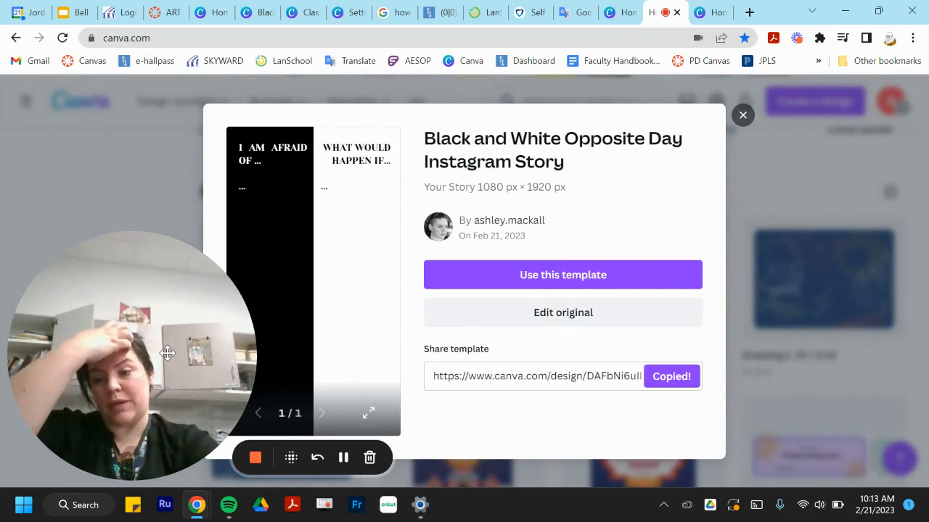
left_click(165, 12)
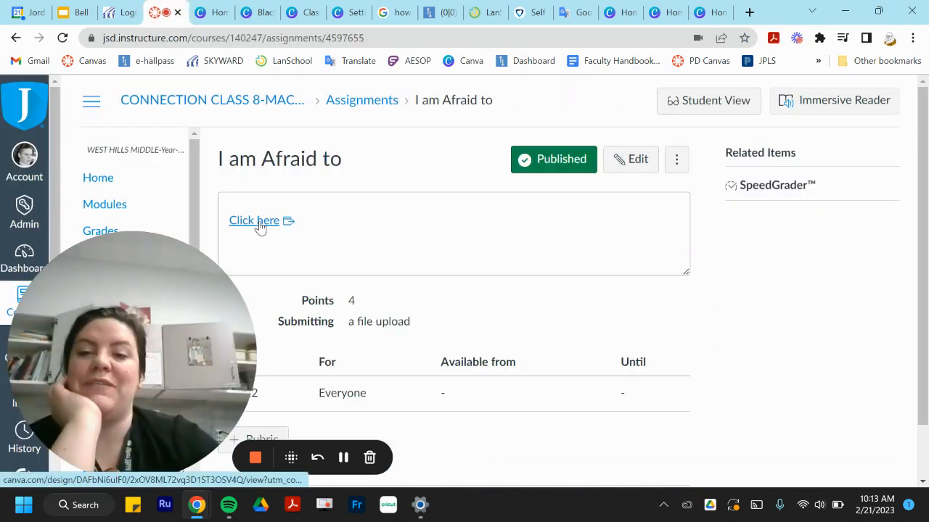
mouse_move(244, 230)
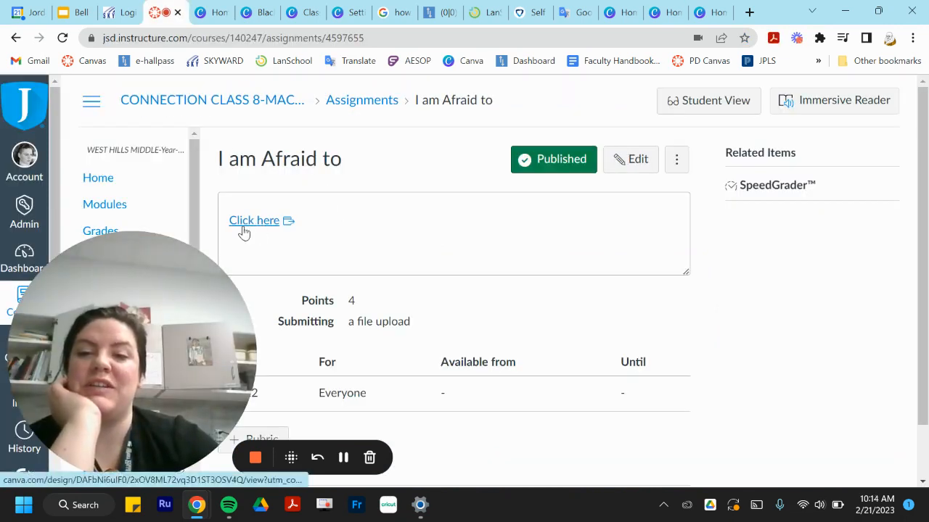
Step: Edit 'I am Afraid to' so Online Entry Options include Website URL alongside File Uploads
left_click(254, 220)
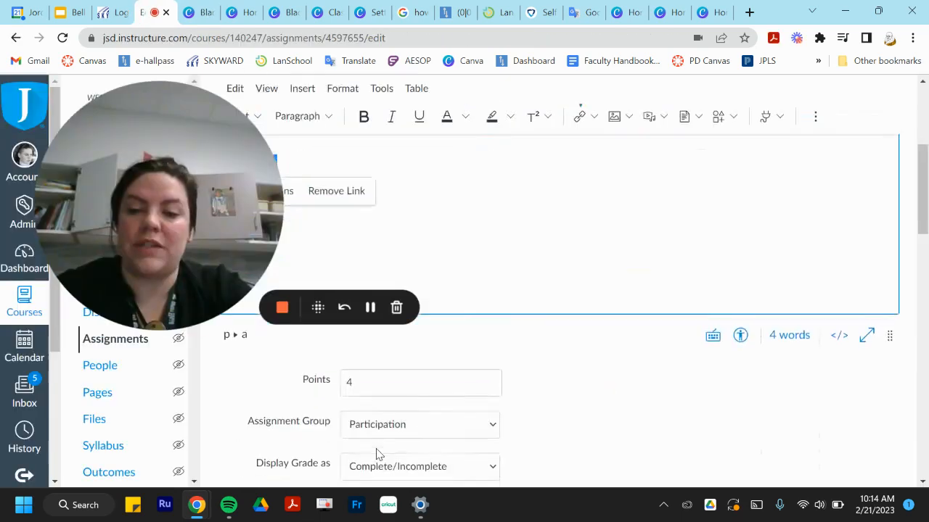
scroll("down", 3)
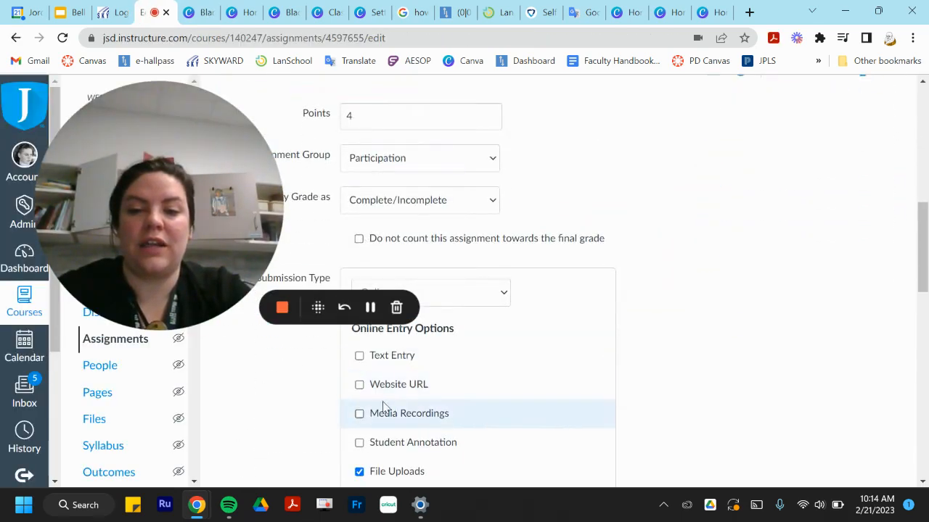
left_click(359, 385)
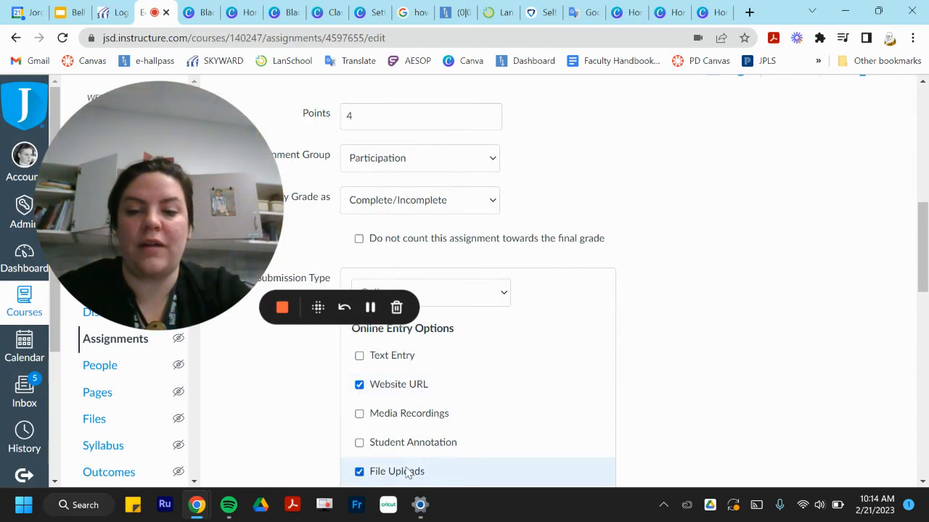
scroll("down", 3)
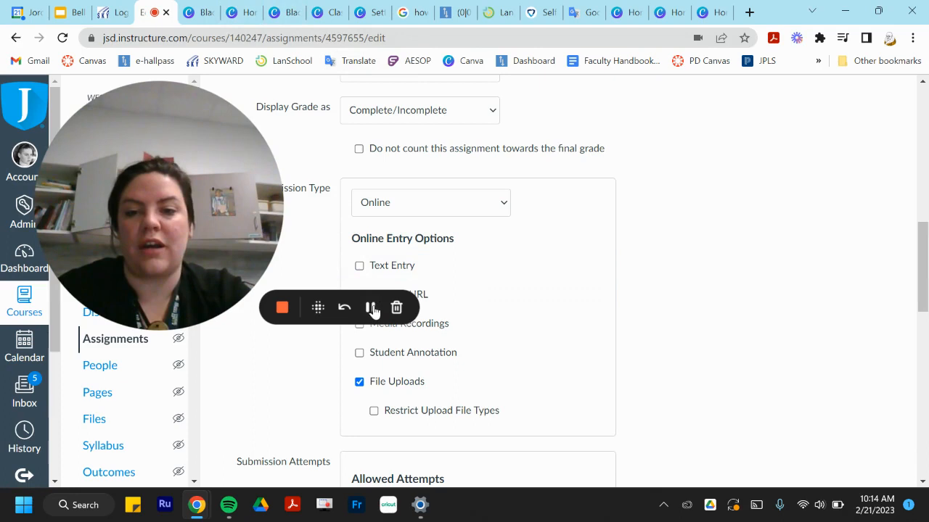
left_click(332, 221)
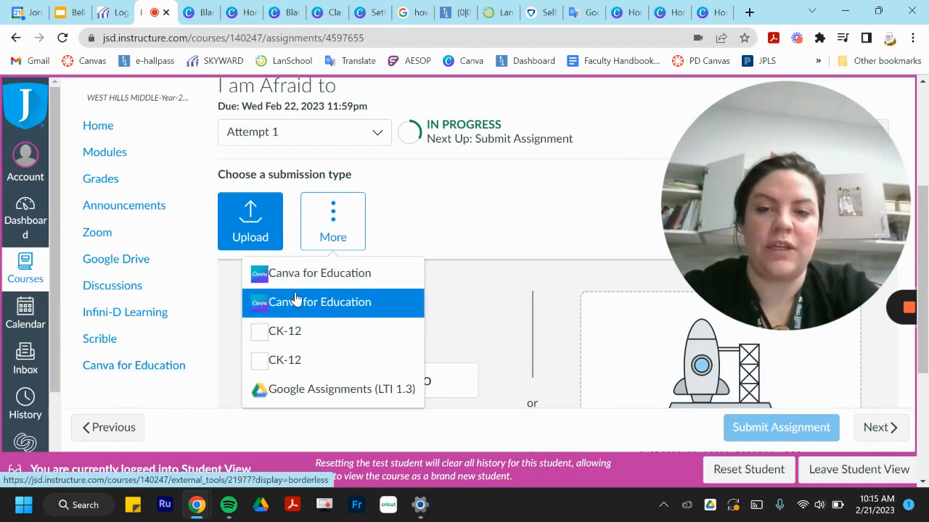
mouse_move(320, 272)
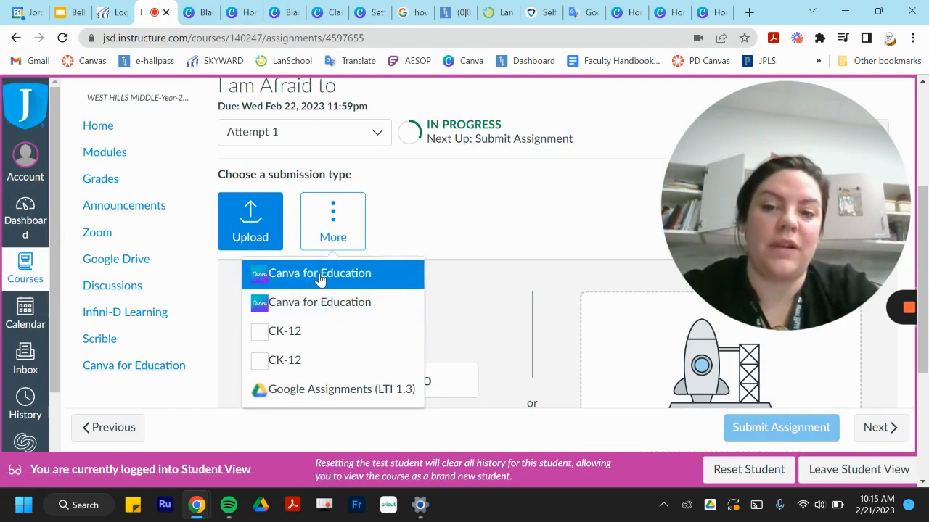
mouse_move(393, 272)
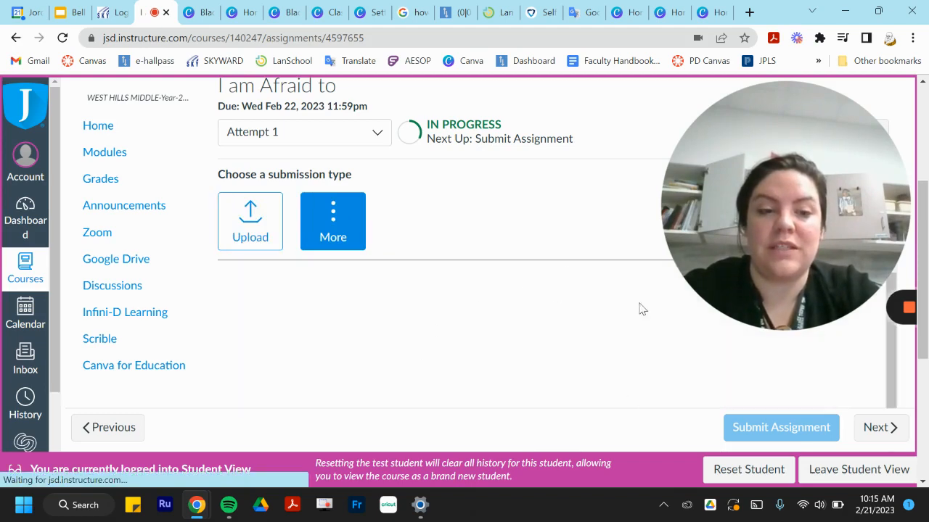
Step: In Student View, choose Canva for Education as the submission type
left_click(332, 222)
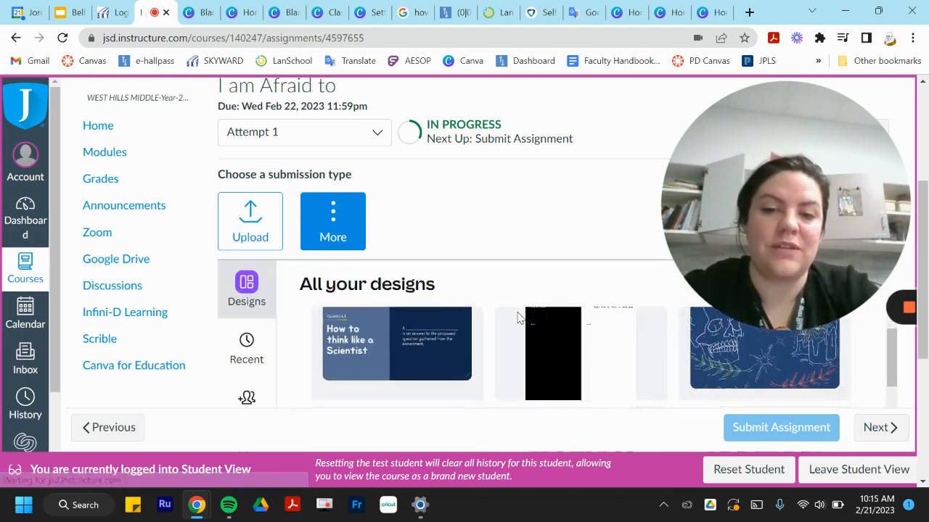